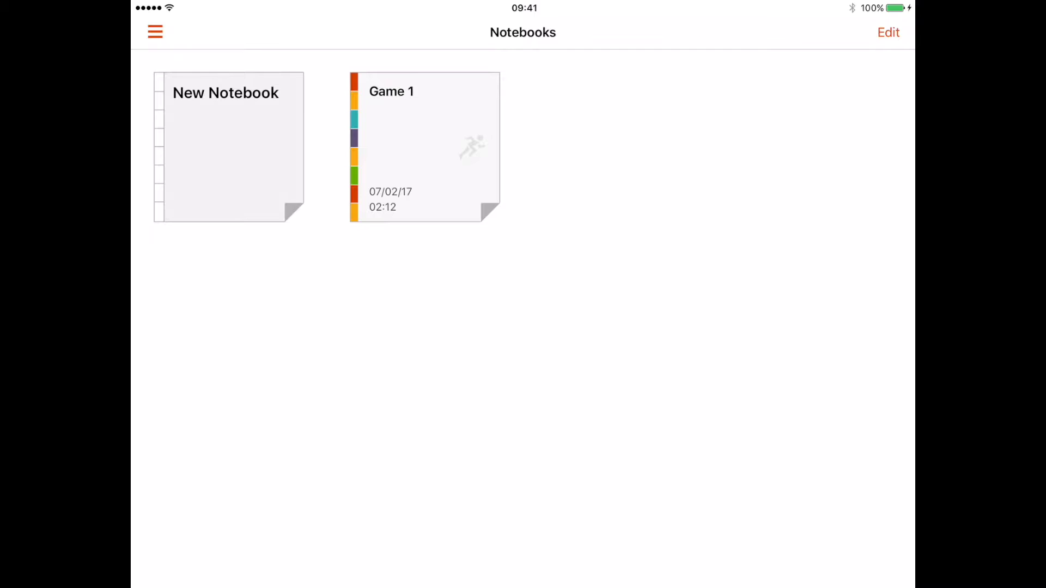
# Open the side menu and switch to the Panels library
pyautogui.click(155, 31)
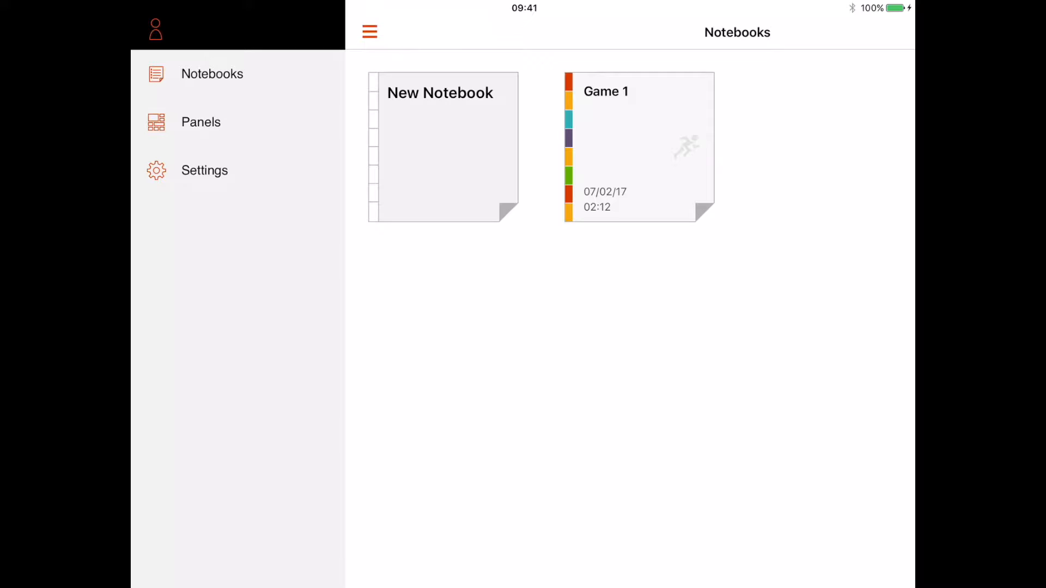
pyautogui.click(200, 122)
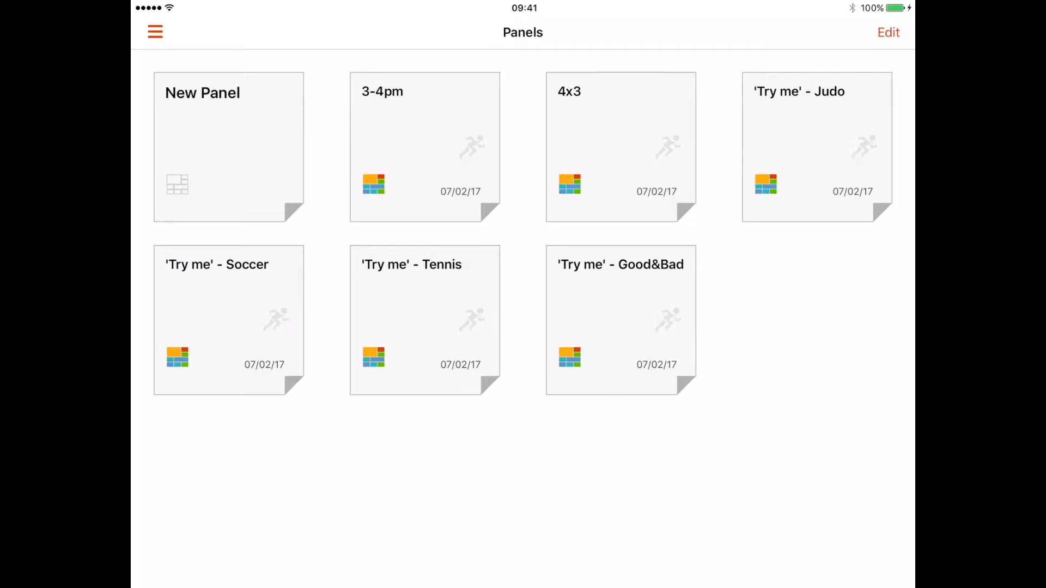
# Start a New Panel to bring up the 1x2 to 3x3 template chooser
pyautogui.click(228, 146)
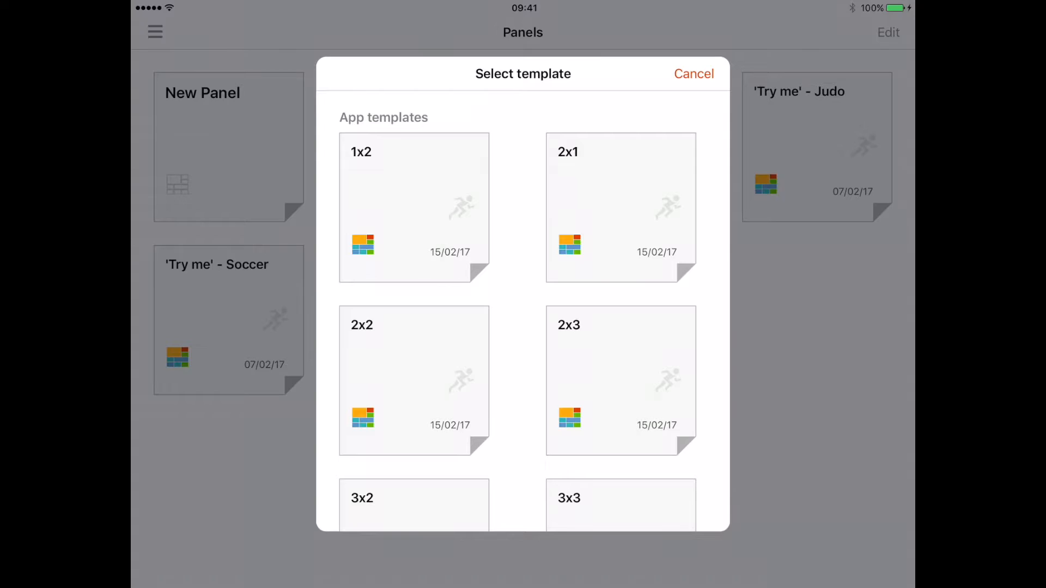
# Create a 2x3 panel, save a teal 'Pass Successful' button, and begin 'Pass Unsuccessful'
pyautogui.click(620, 380)
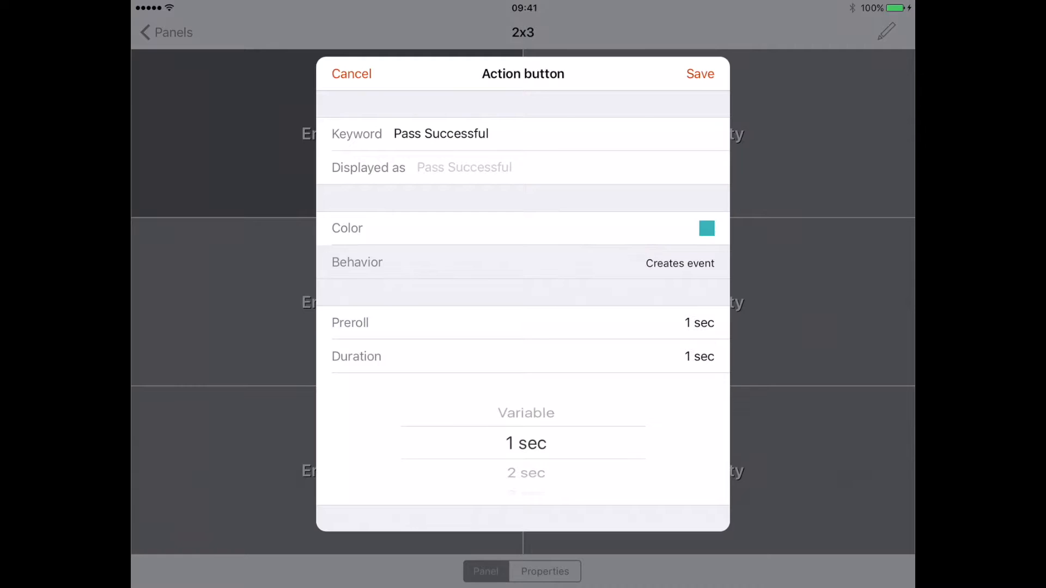
pyautogui.click(700, 73)
pyautogui.write('Pass')
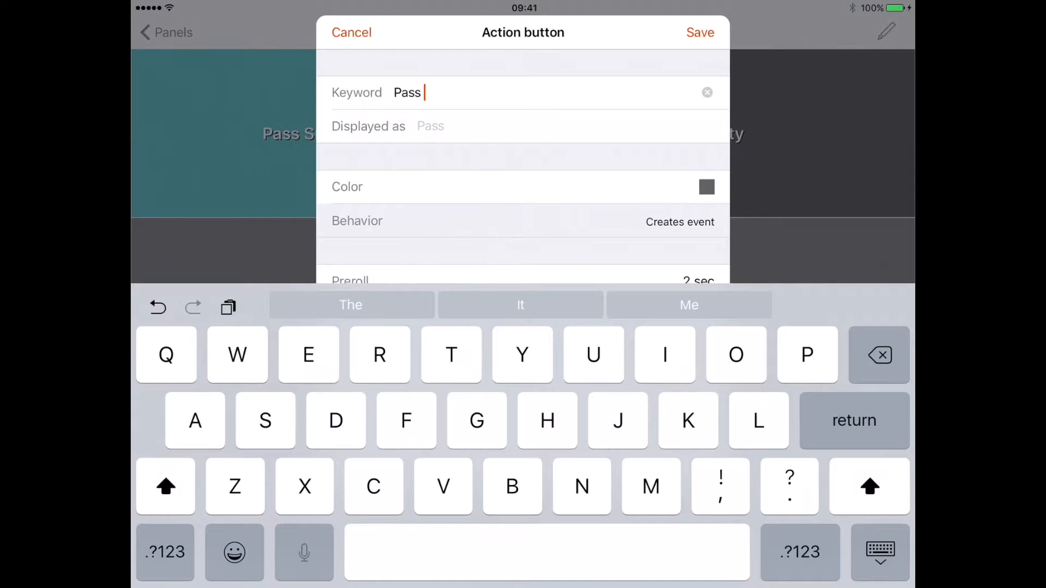
pyautogui.write('Unsuccessful')
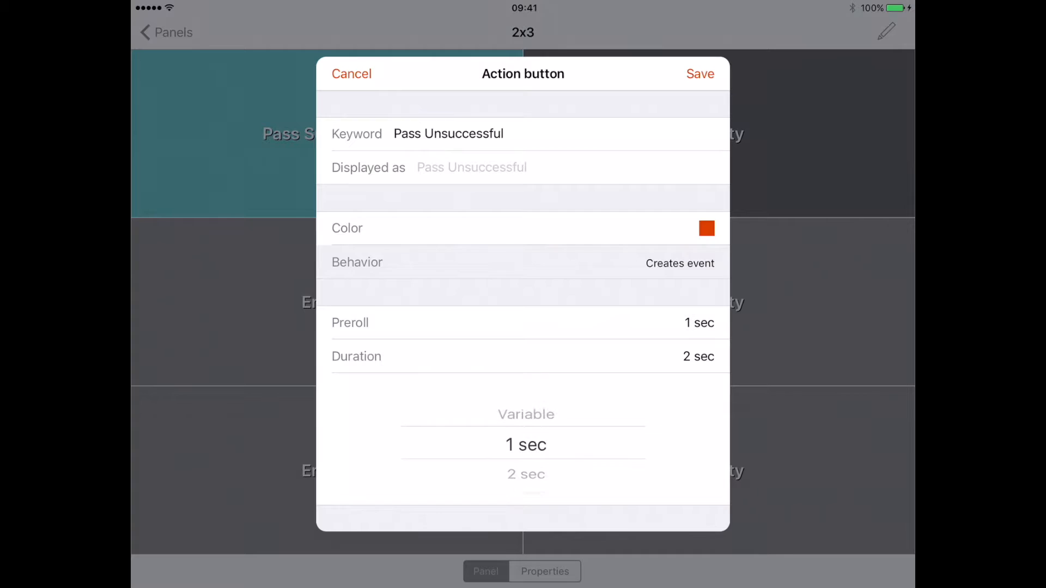
# Save the orange 'Pass Unsuccessful' button and select the middle-left Empty cell
pyautogui.click(699, 74)
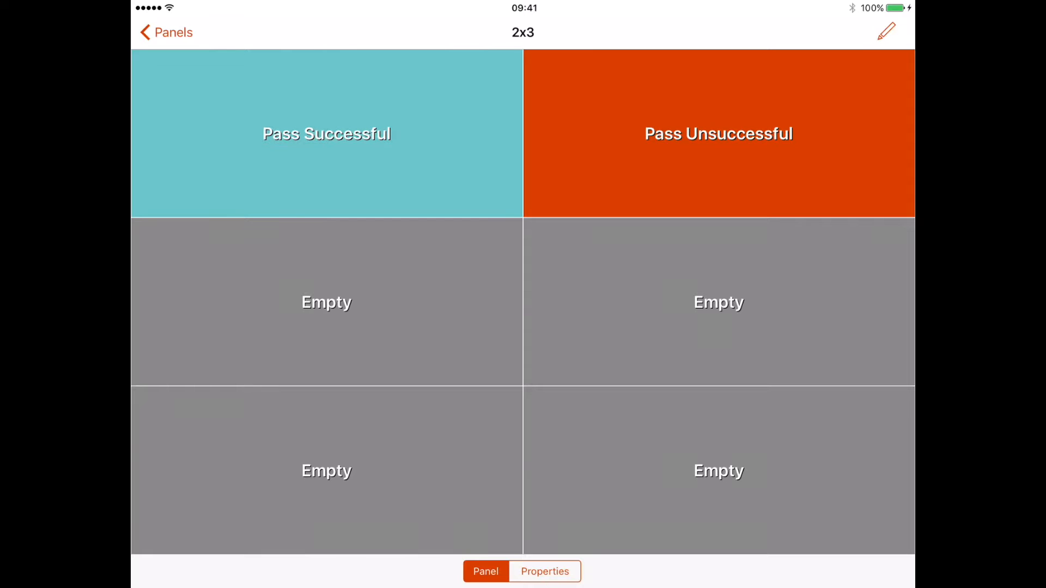
pyautogui.click(327, 302)
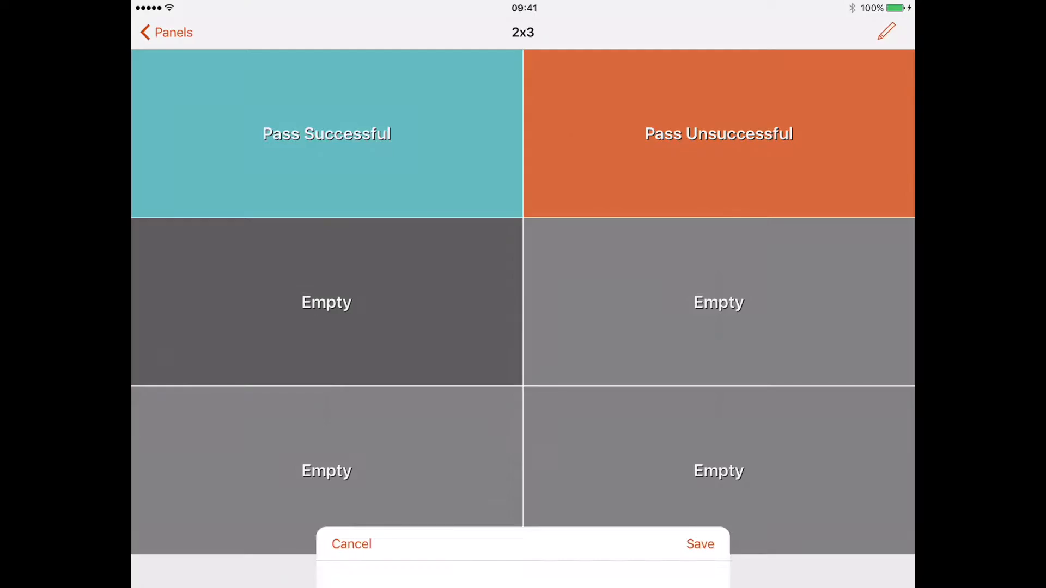
# Save the middle-left button as blue 'Team A' with 0 sec preroll and variable duration
pyautogui.click(327, 302)
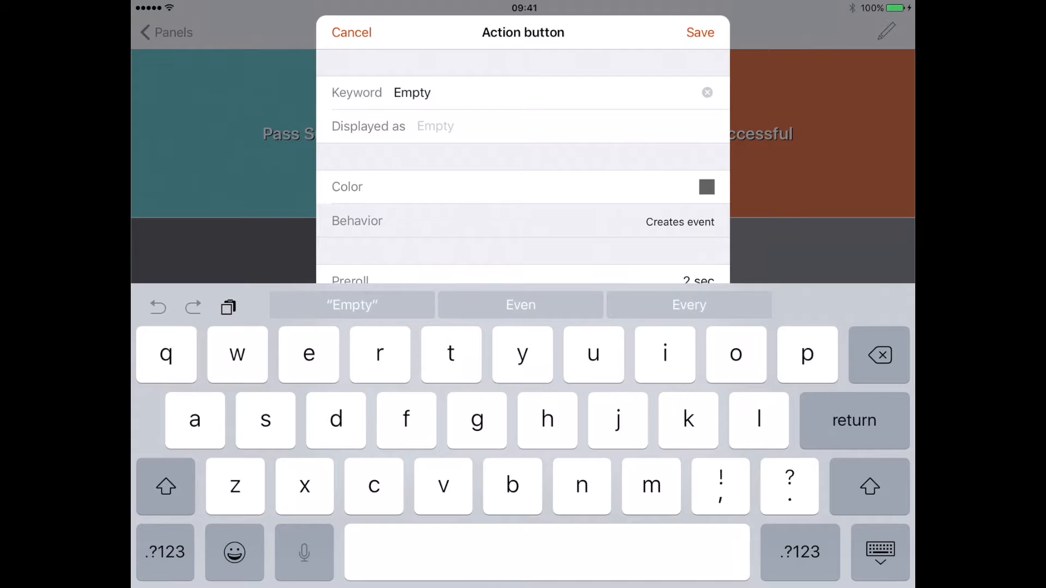
pyautogui.write('Team')
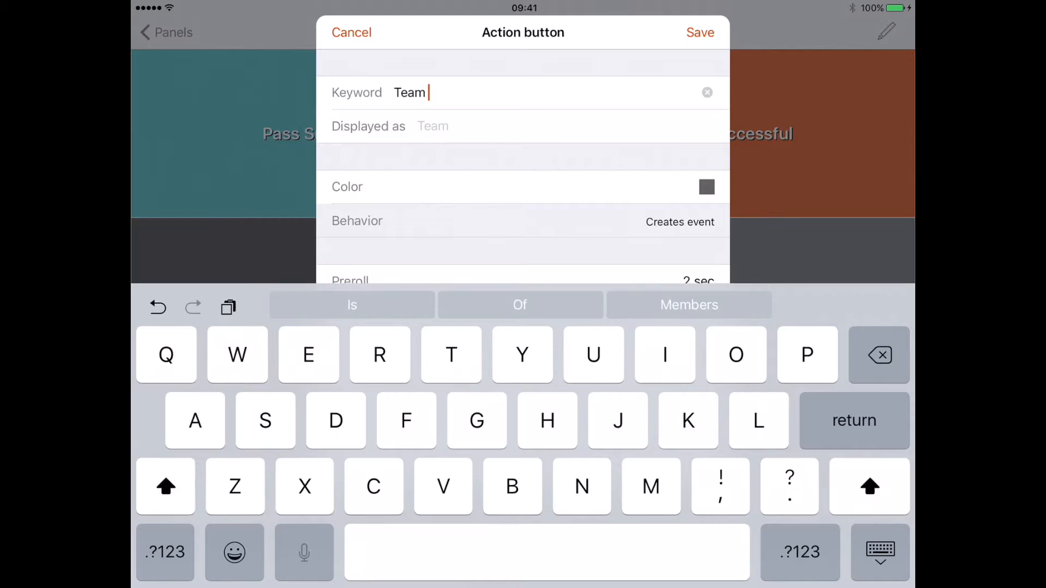
pyautogui.write('A')
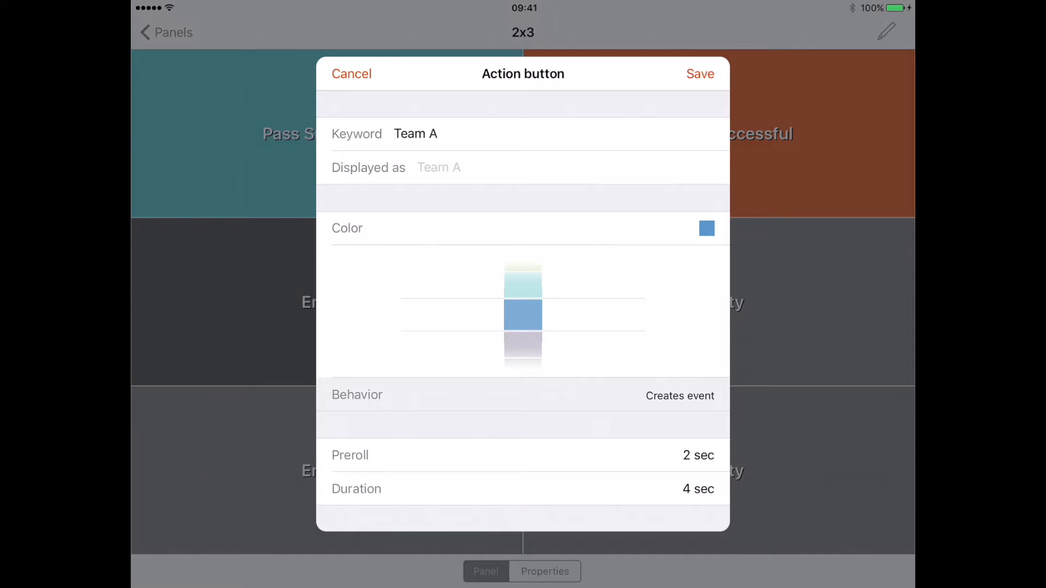
pyautogui.click(698, 455)
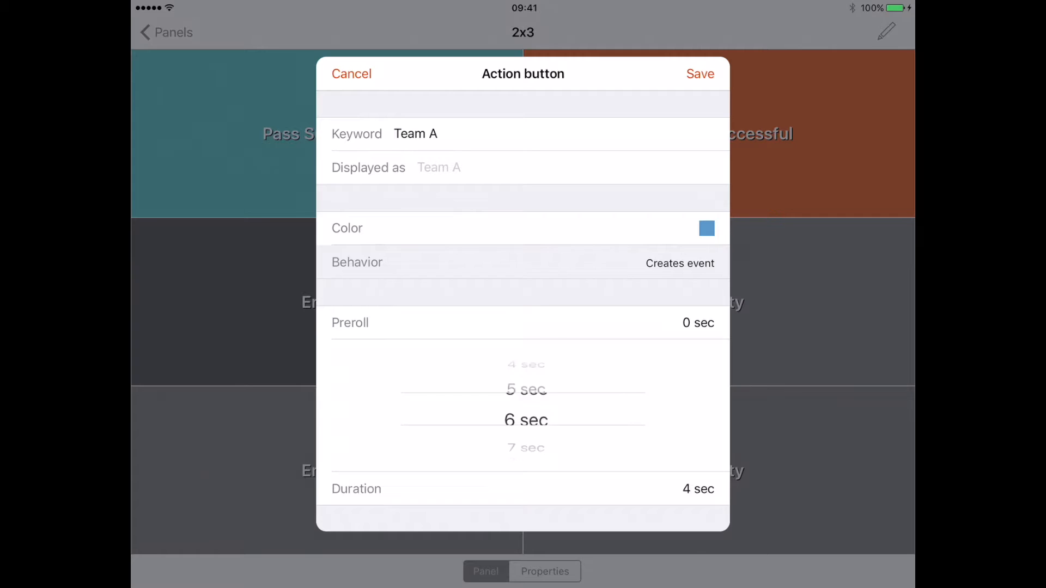
pyautogui.scroll(-3)
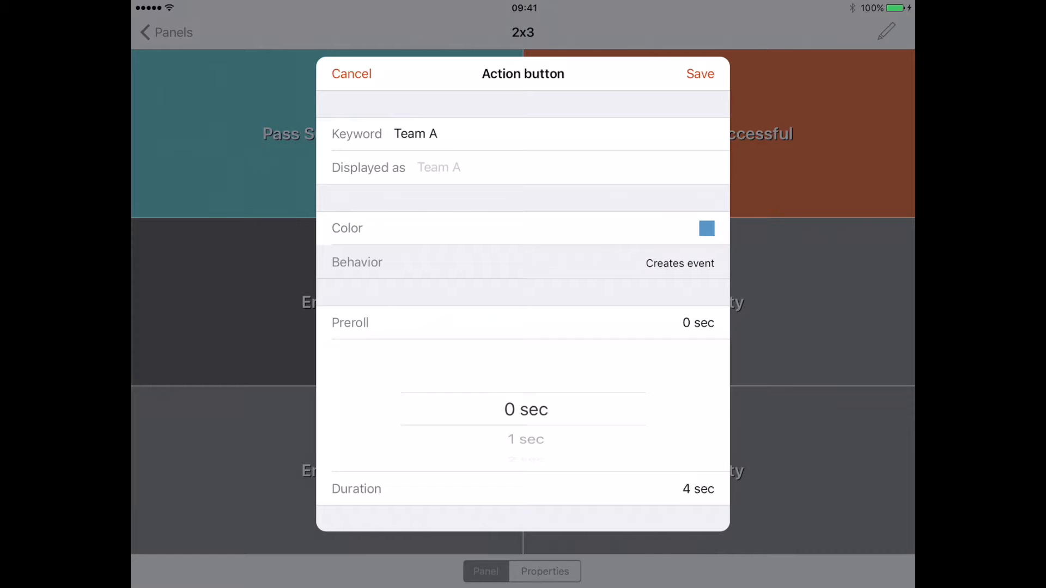
pyautogui.scroll(3)
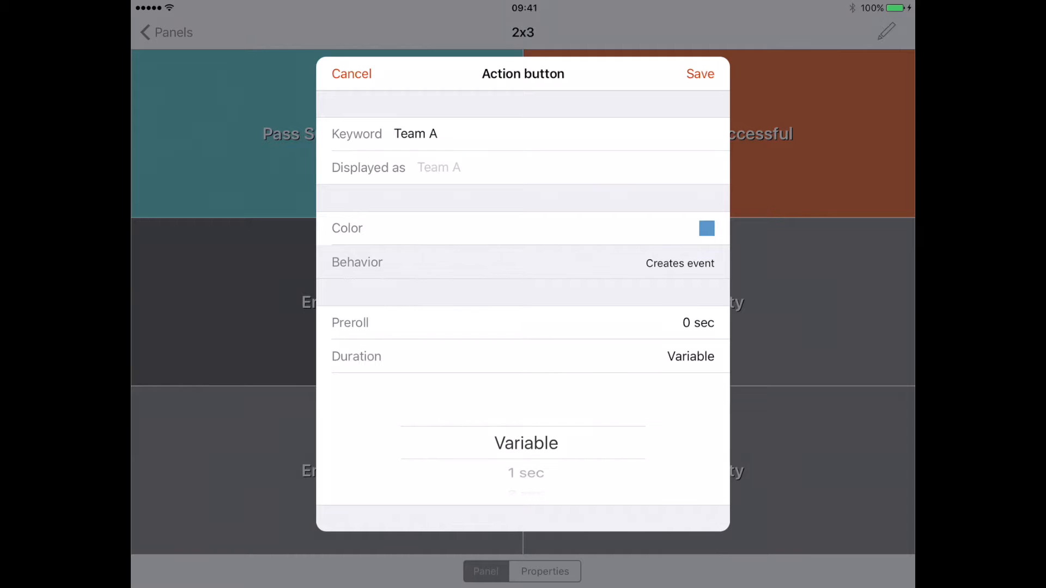
pyautogui.click(699, 74)
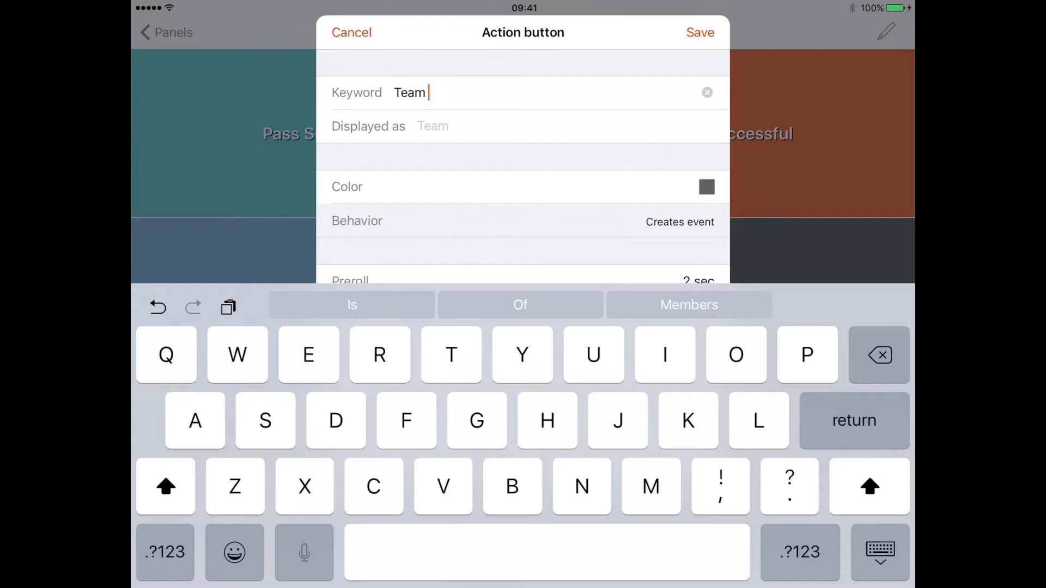
# Finish the 'Team B' keyword and save it as an orange, variable-duration button
pyautogui.write('B')
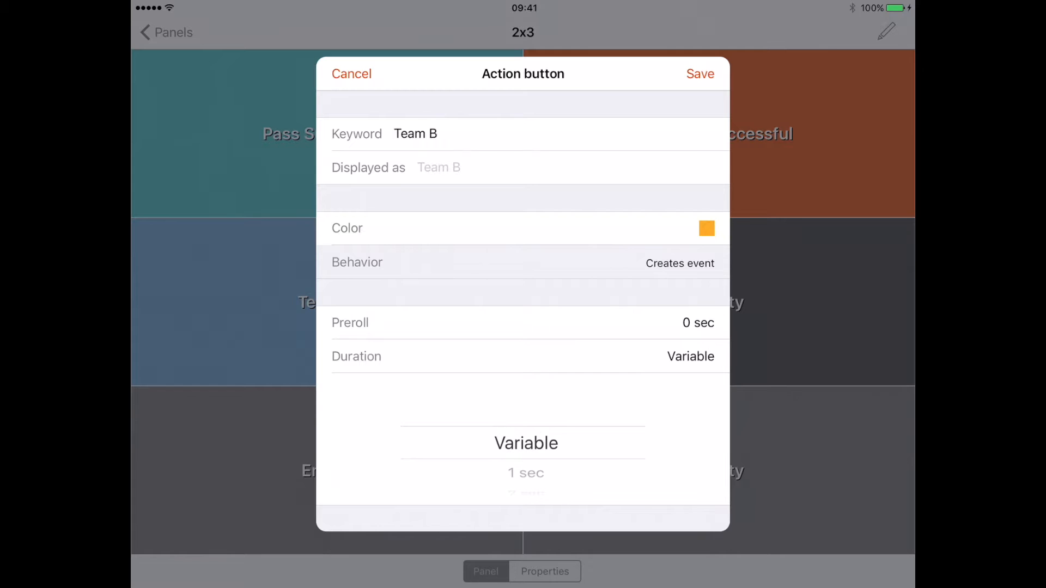
pyautogui.click(699, 73)
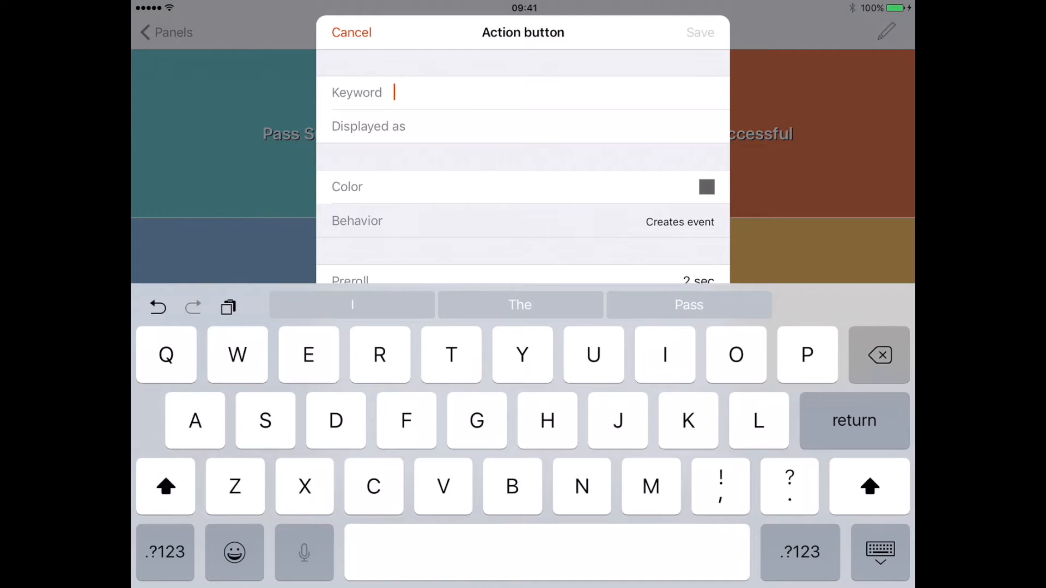
# Enter the Tackle keyword and save the brown 'Foul' event-creating button
pyautogui.write('Tacl')
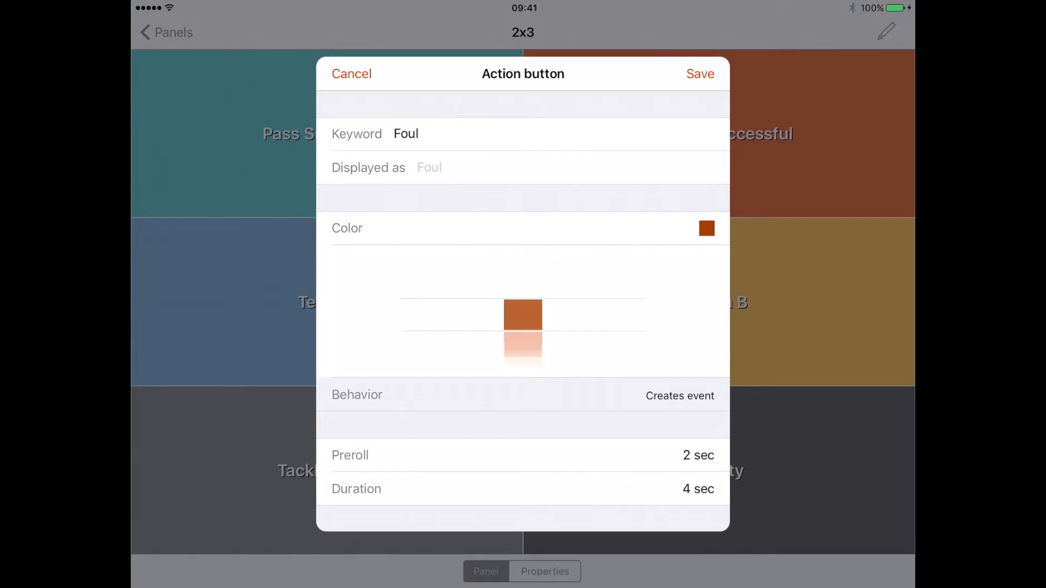
pyautogui.click(699, 74)
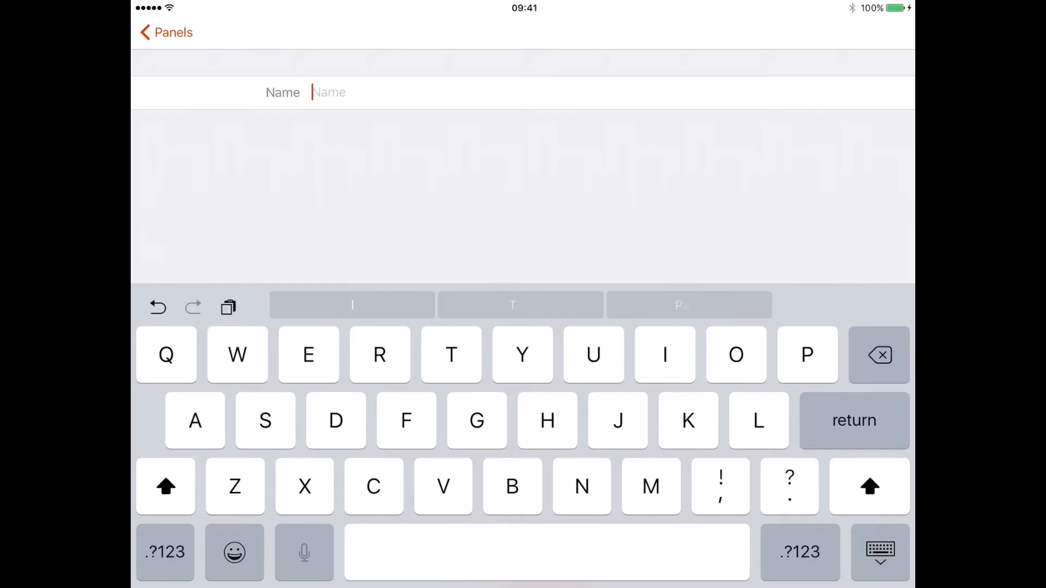
# Name the panel 'Test Example' and go back to the Panels library
pyautogui.write('Test Example')
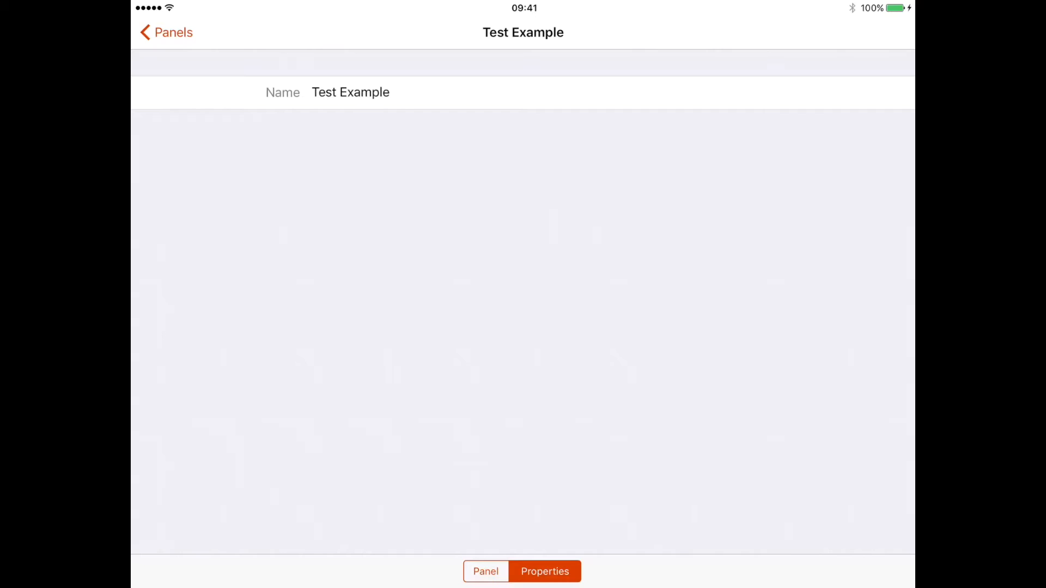
pyautogui.click(166, 32)
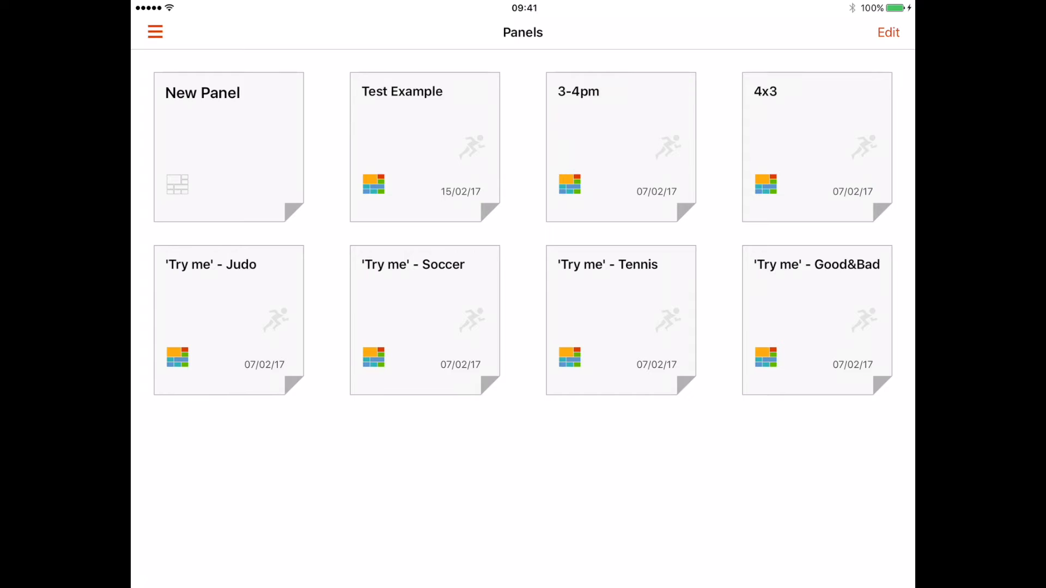
# From Notebooks, create a new notebook 'Game 1' using the Test Example panel
pyautogui.click(155, 32)
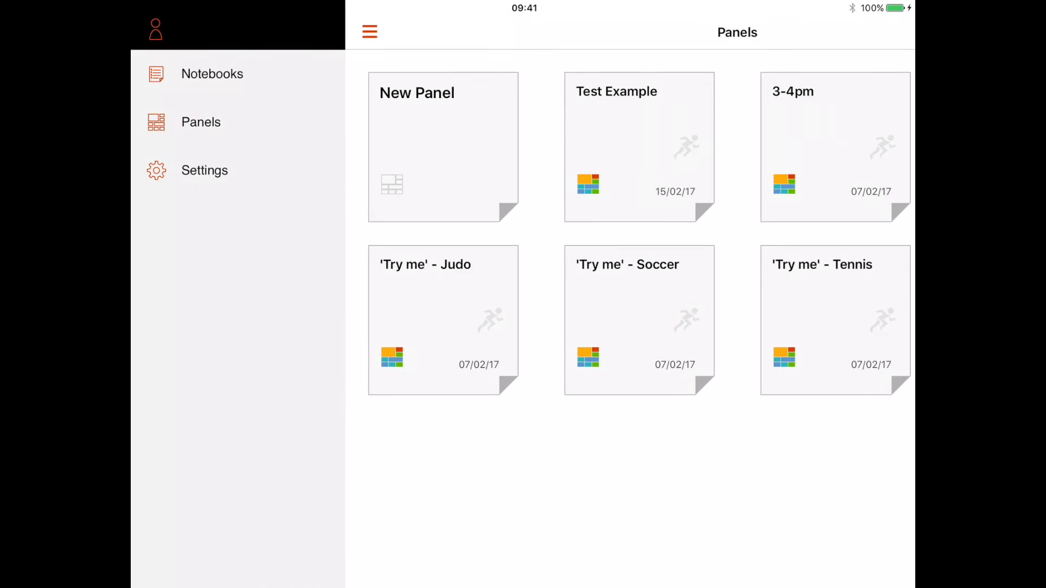
pyautogui.click(212, 73)
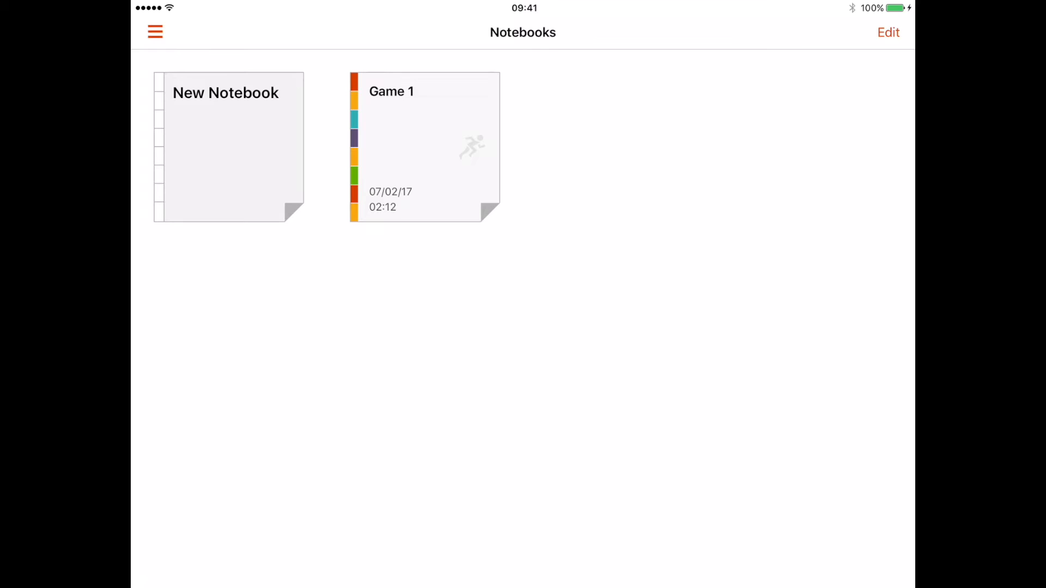
pyautogui.click(424, 147)
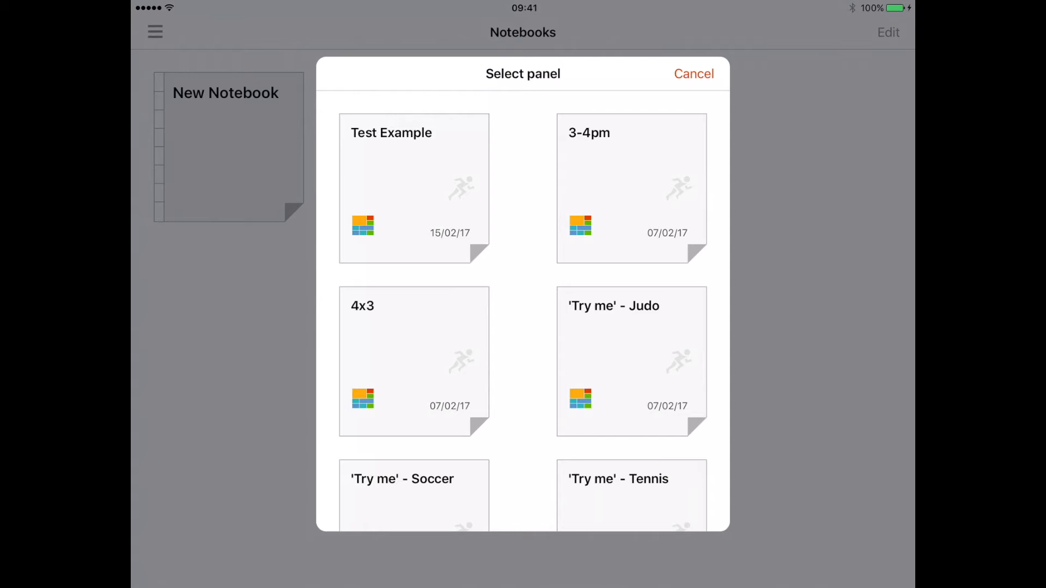
pyautogui.click(414, 188)
pyautogui.write('Game 1')
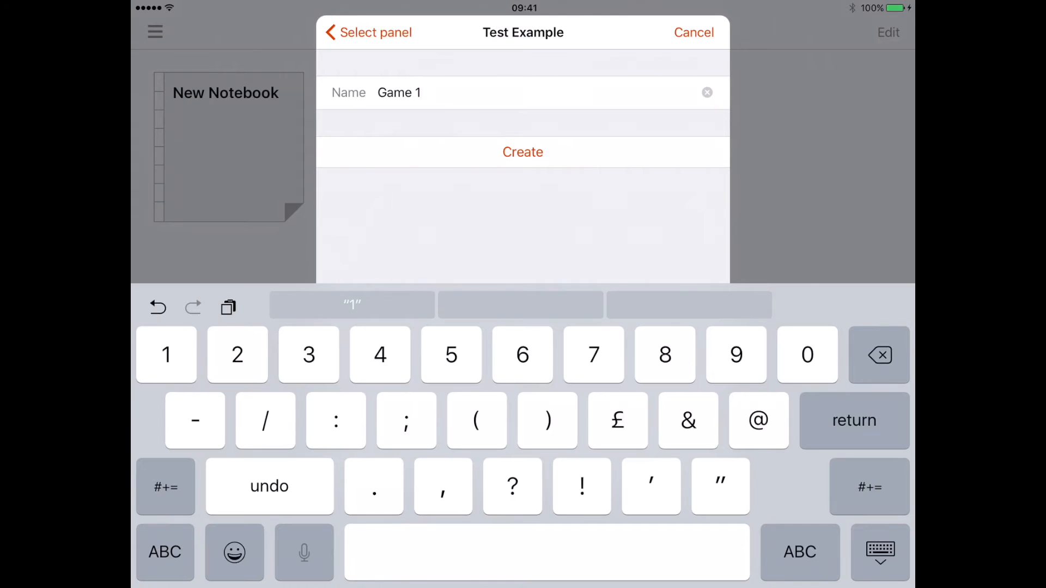
pyautogui.click(523, 152)
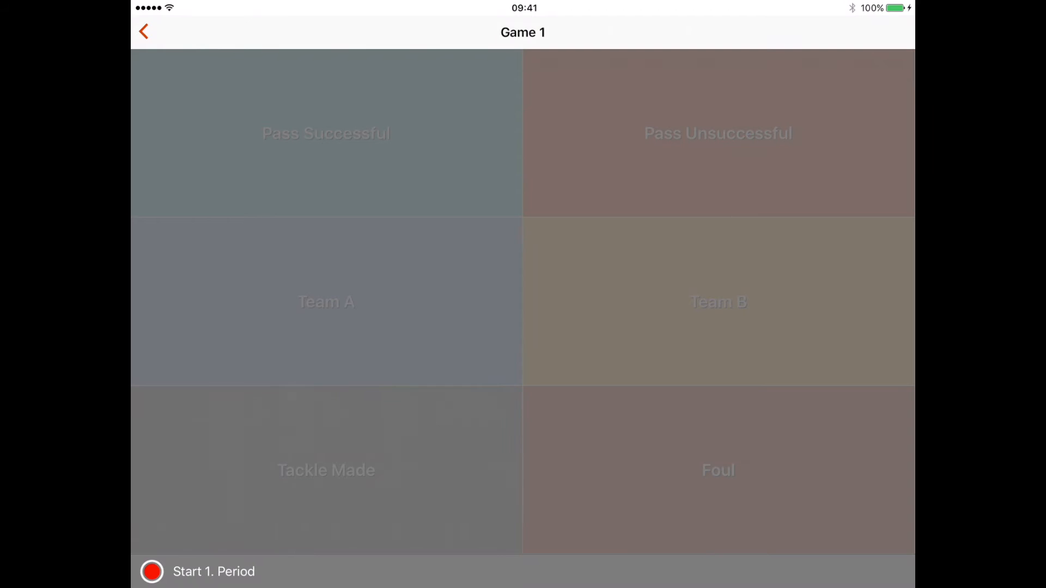
# Start period 1 and tag Pass Successful, Foul, Team A, Team B, Tackle, Foul
pyautogui.click(152, 572)
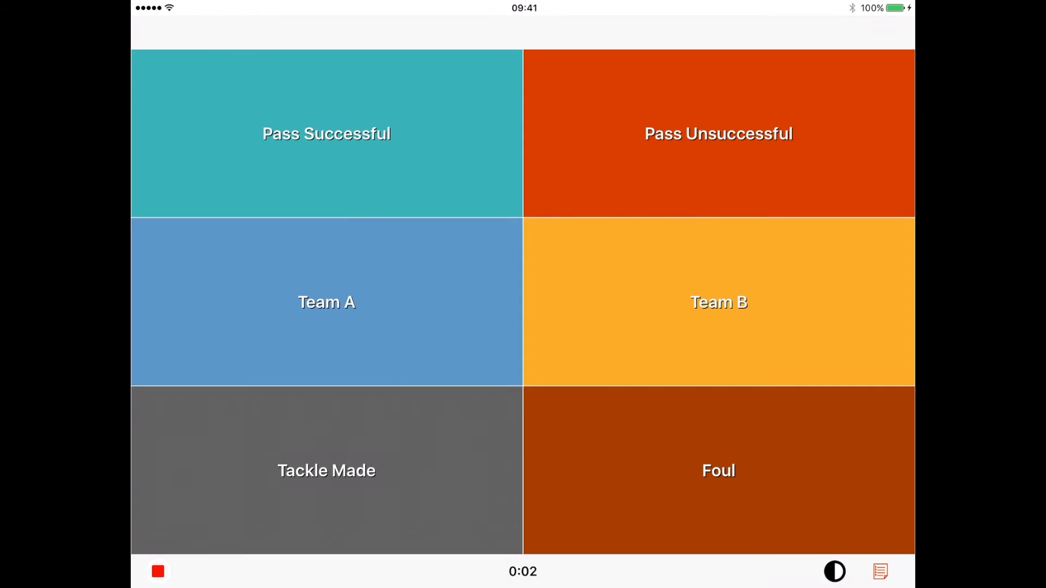
pyautogui.click(326, 134)
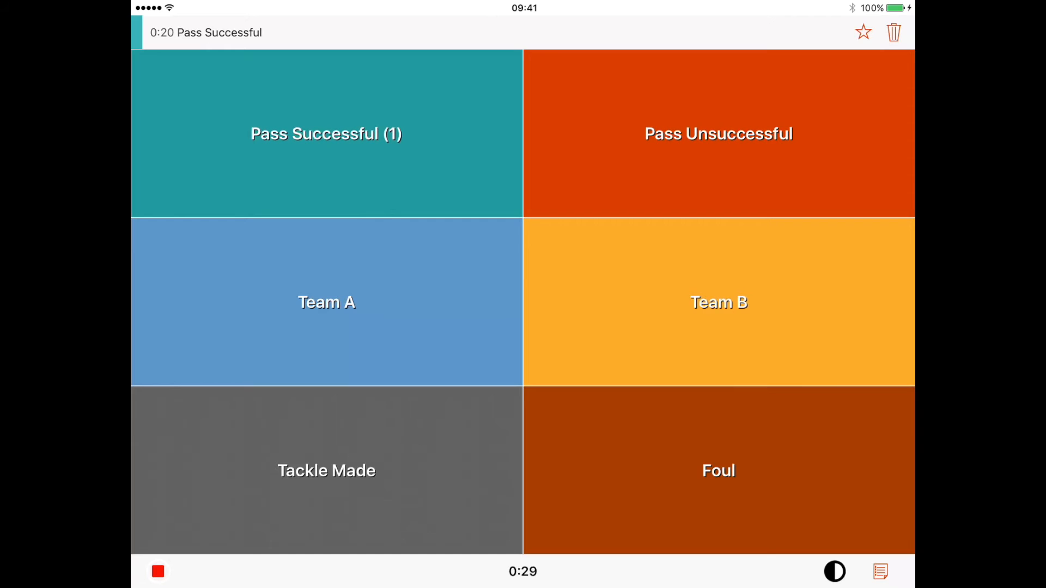
pyautogui.click(719, 470)
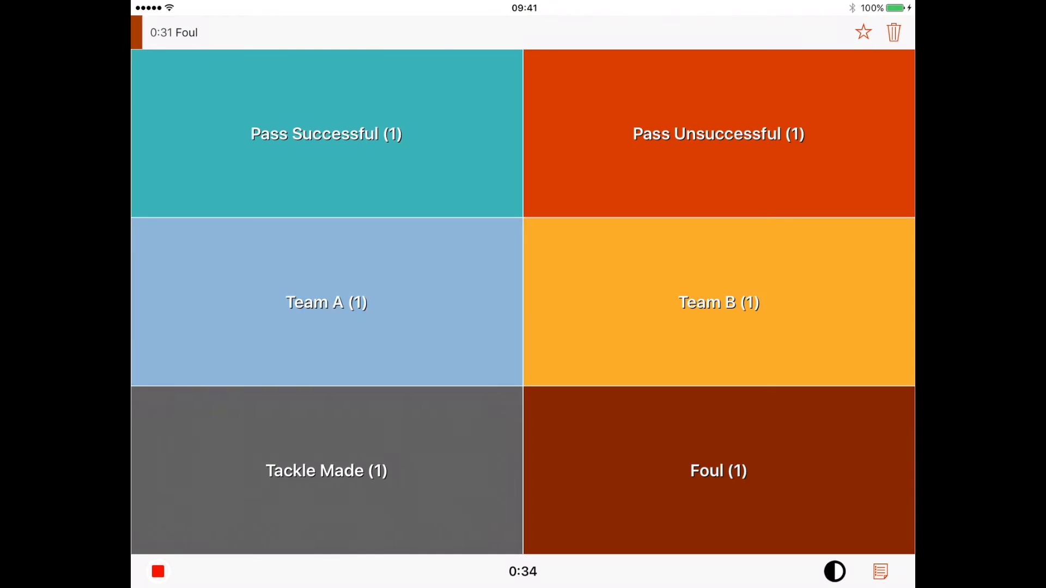
pyautogui.click(326, 302)
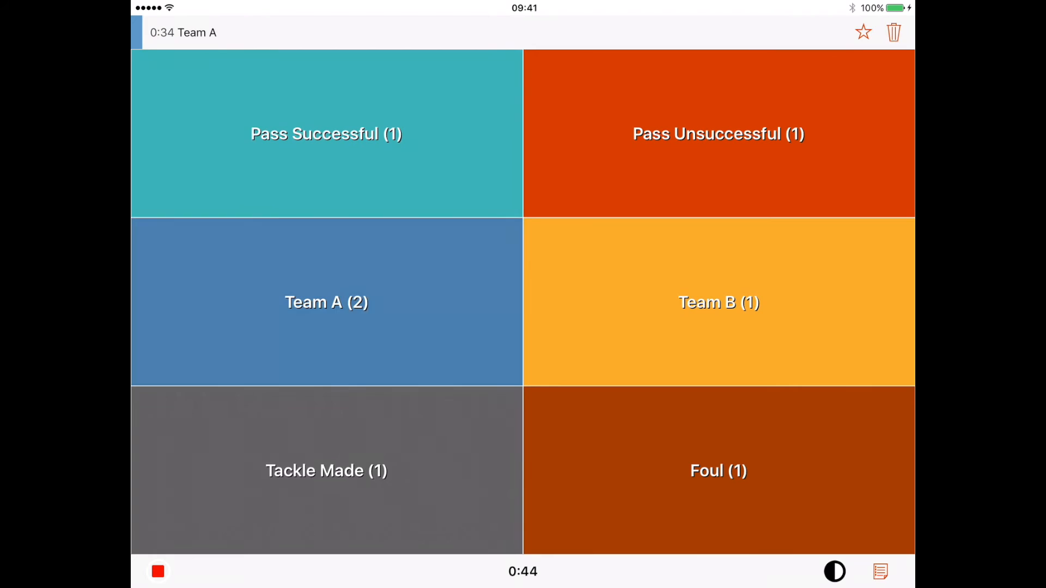
pyautogui.click(718, 302)
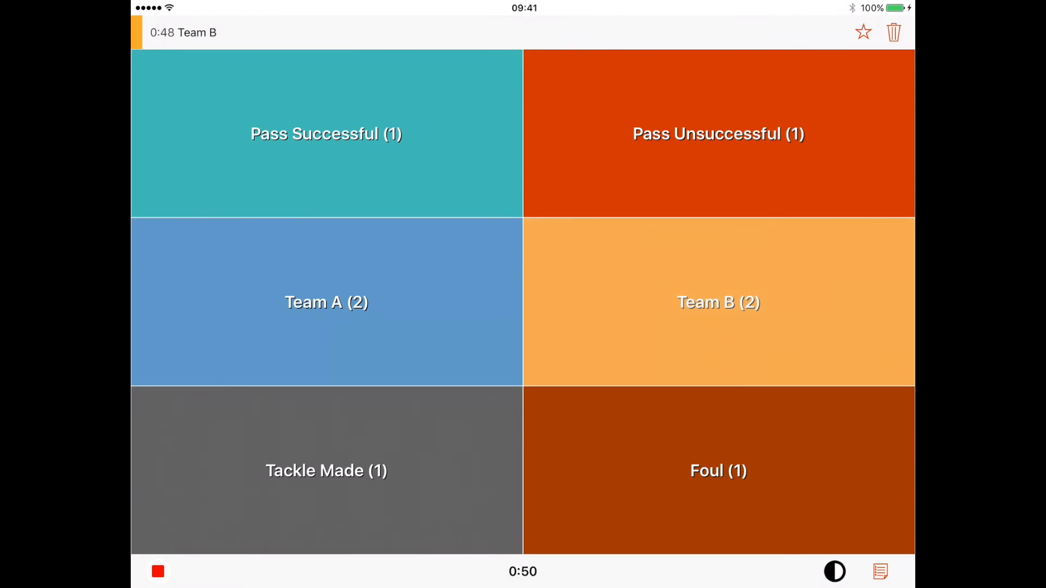
pyautogui.click(326, 470)
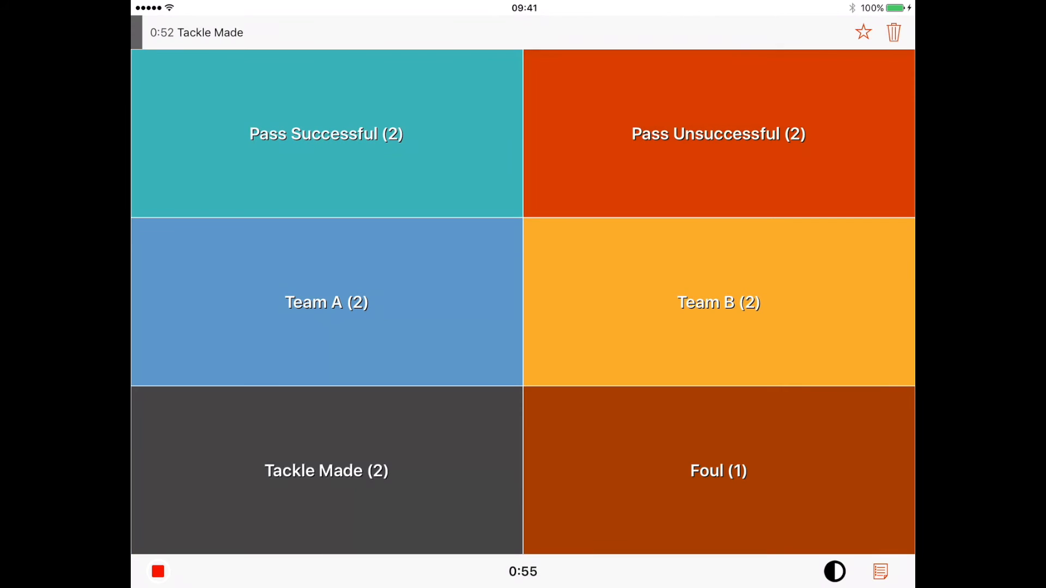
pyautogui.click(719, 470)
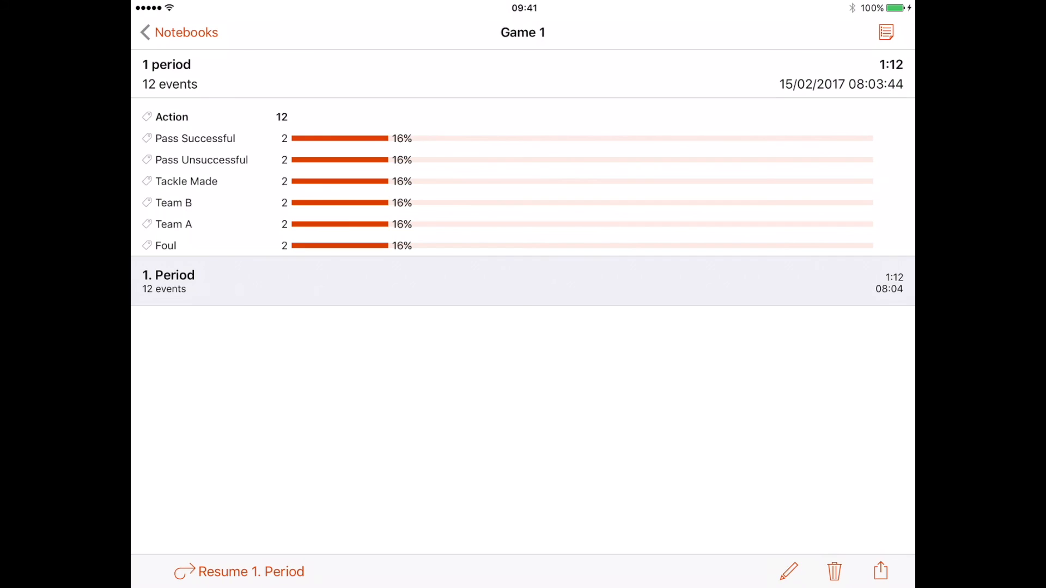
# Email the Game 1 events, creating a draft with Game 1.csv attached
pyautogui.click(880, 572)
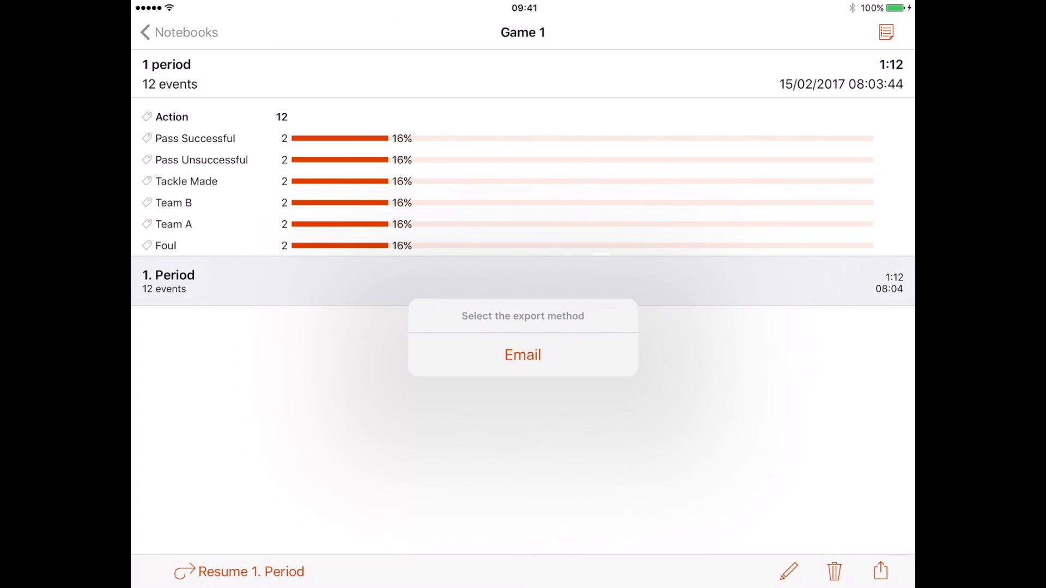
pyautogui.click(522, 354)
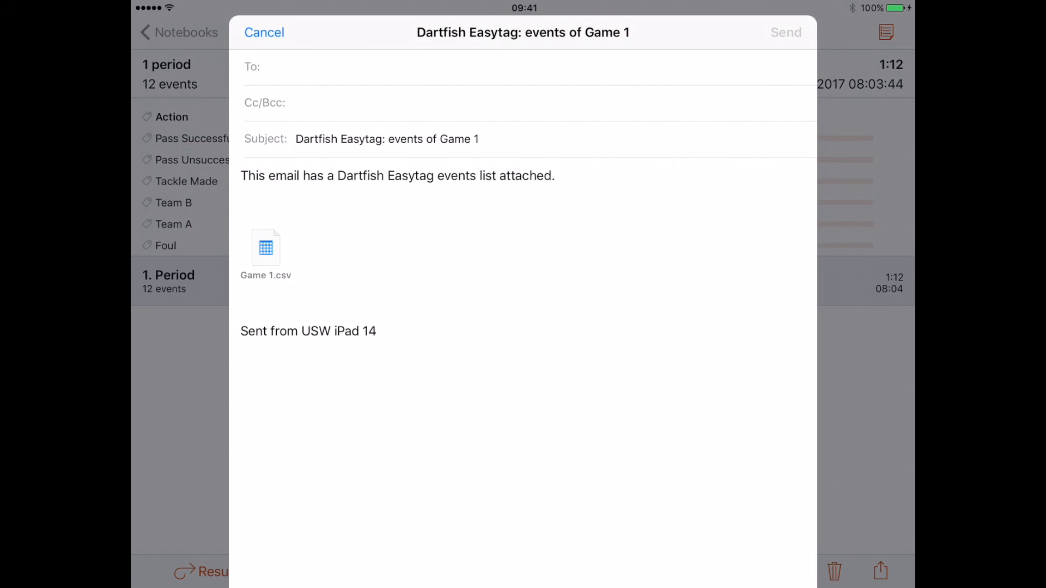